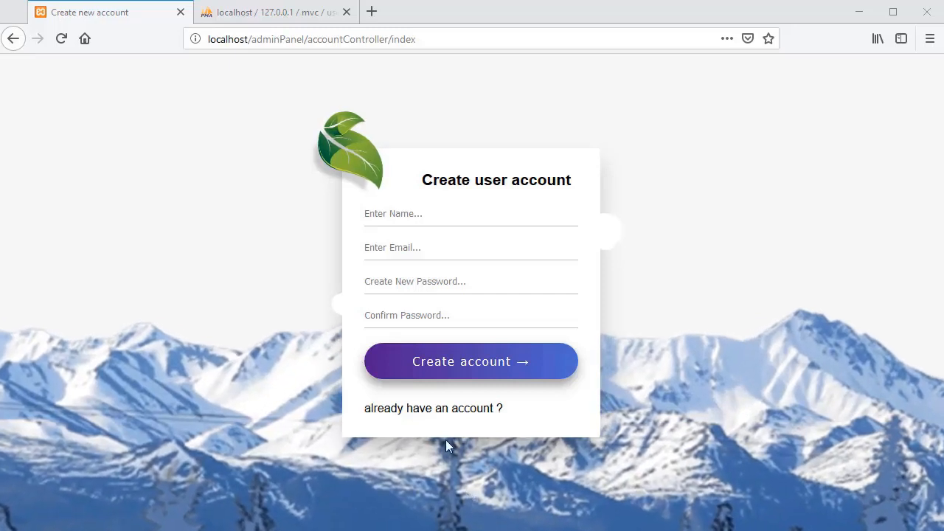
Switch to the login form and back, then submit the empty sign-up form to show validation.
click(435, 408)
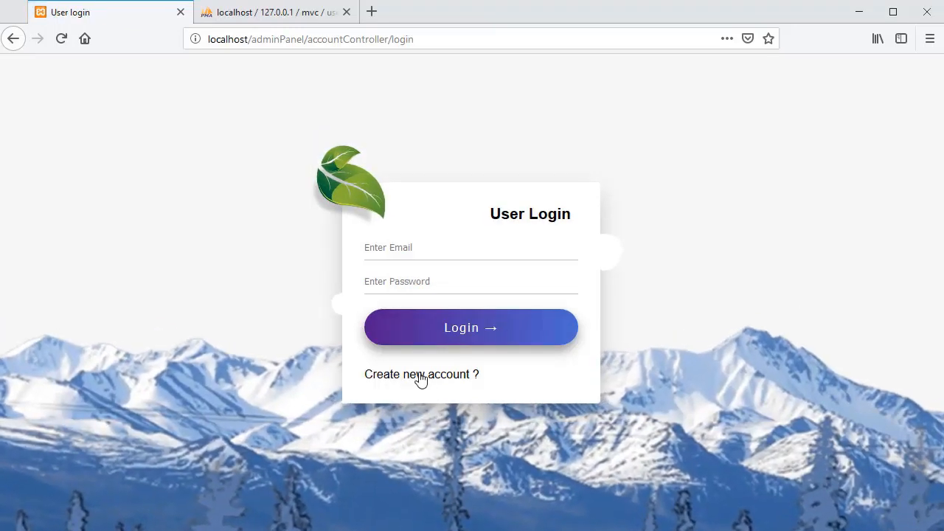
click(422, 375)
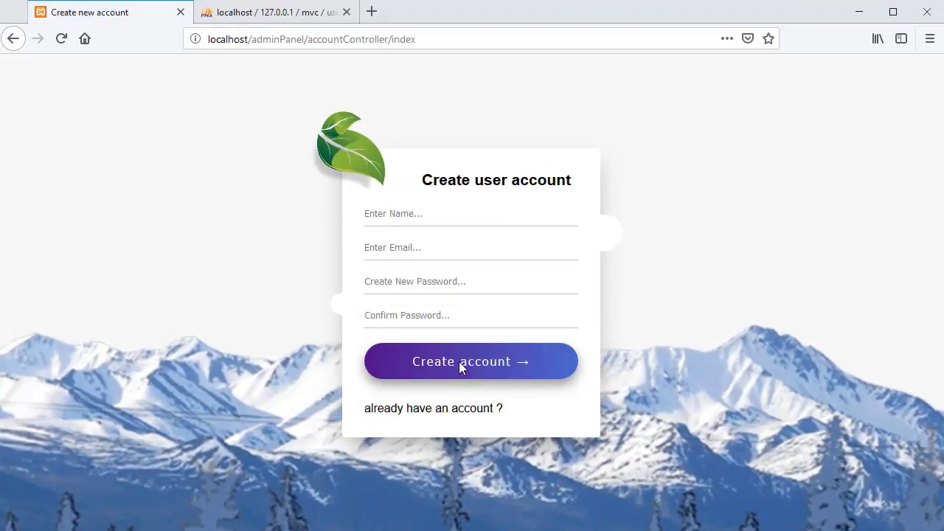
click(471, 362)
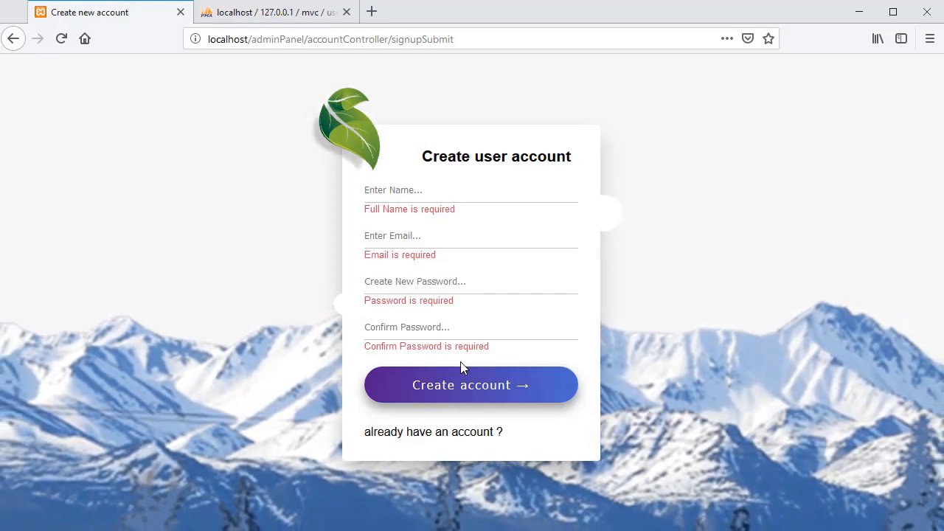
mouse_move(419, 205)
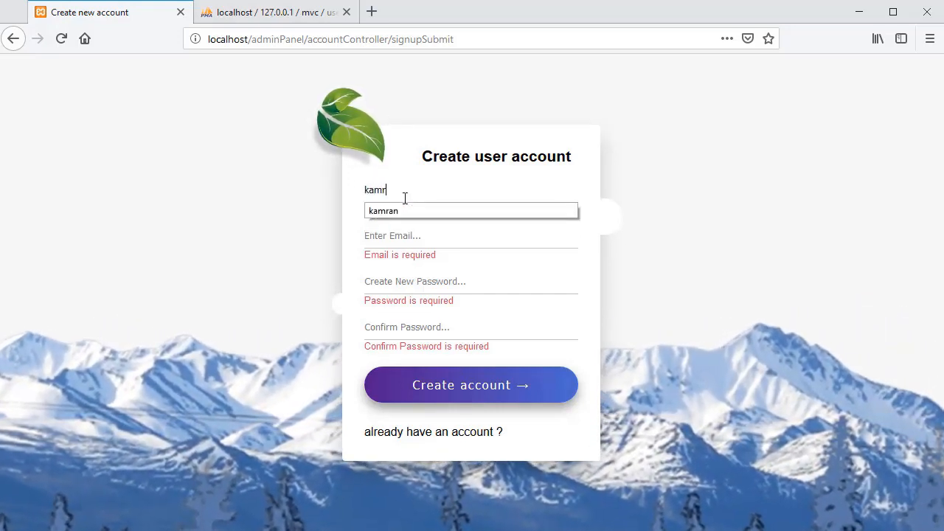
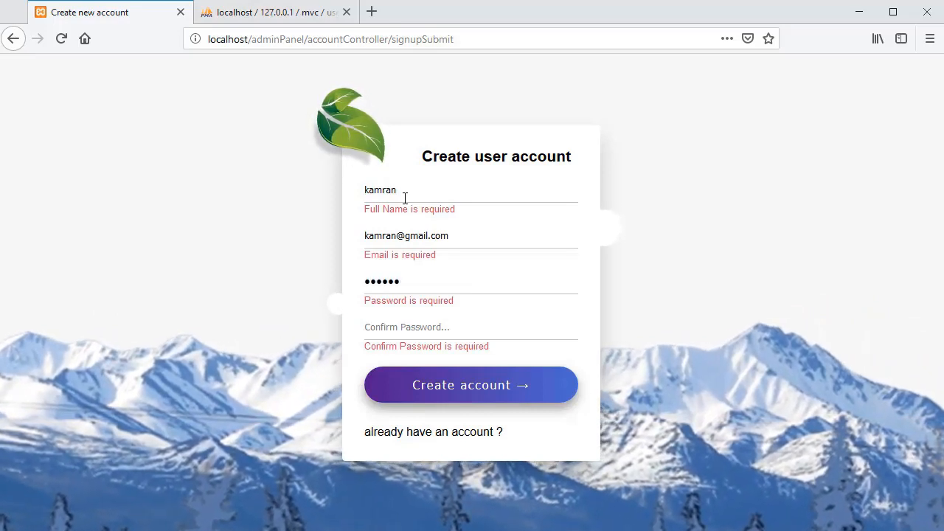
text(••••)
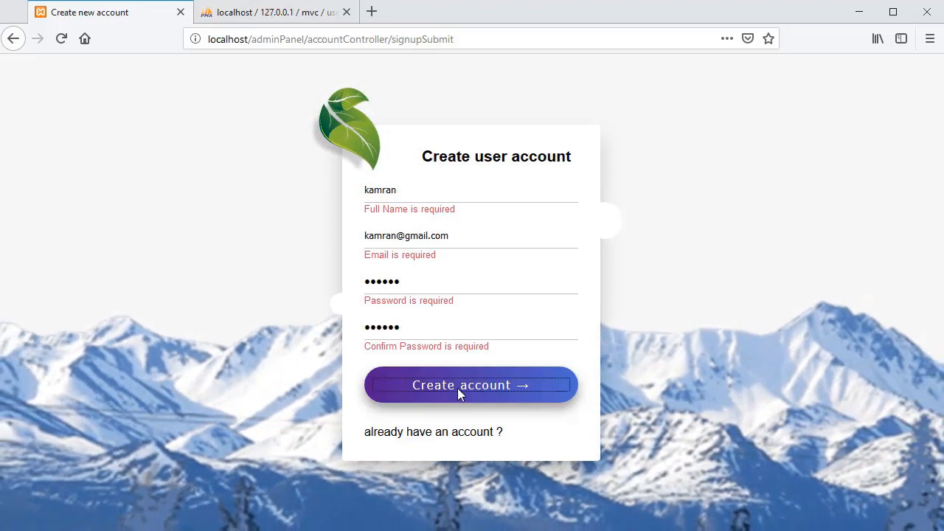
click(471, 386)
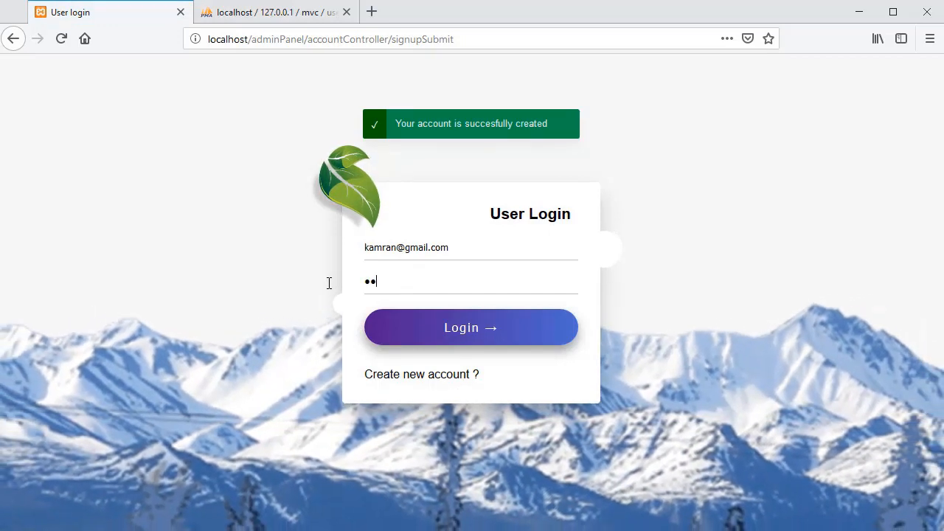
text(••••)
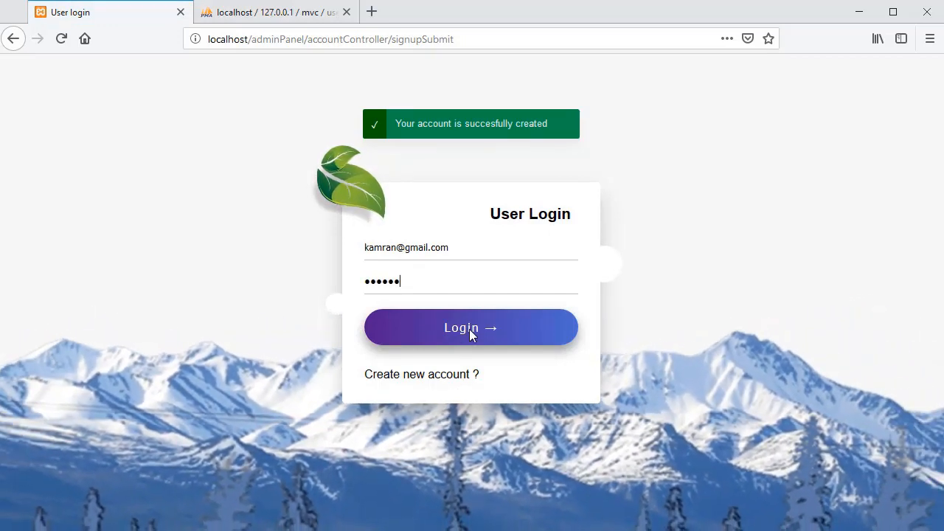
click(471, 328)
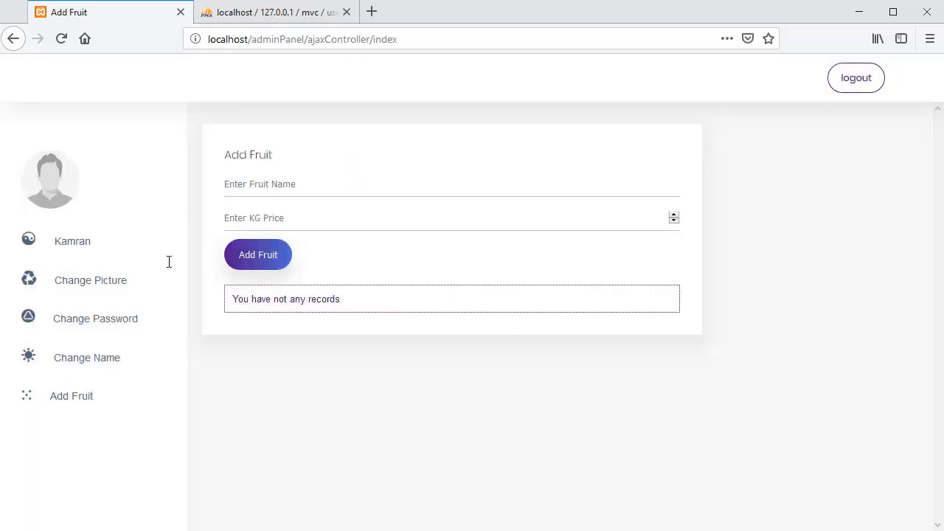
mouse_move(90, 286)
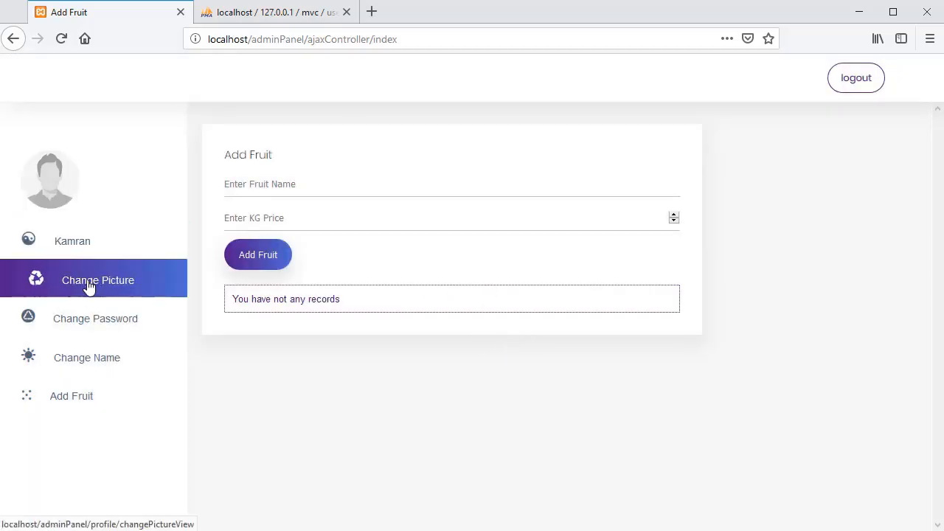
Upload 12.jpg as the new profile picture, then bring up the Change Password form.
click(90, 280)
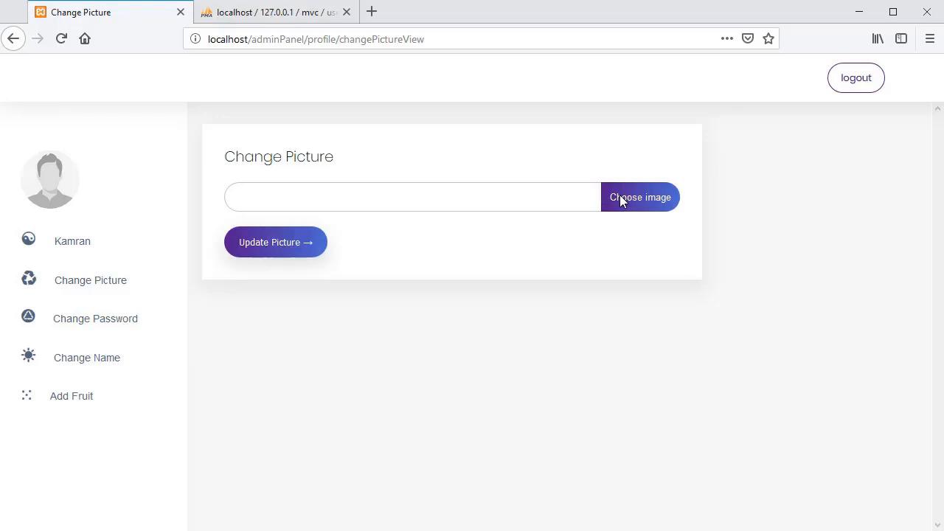
click(639, 197)
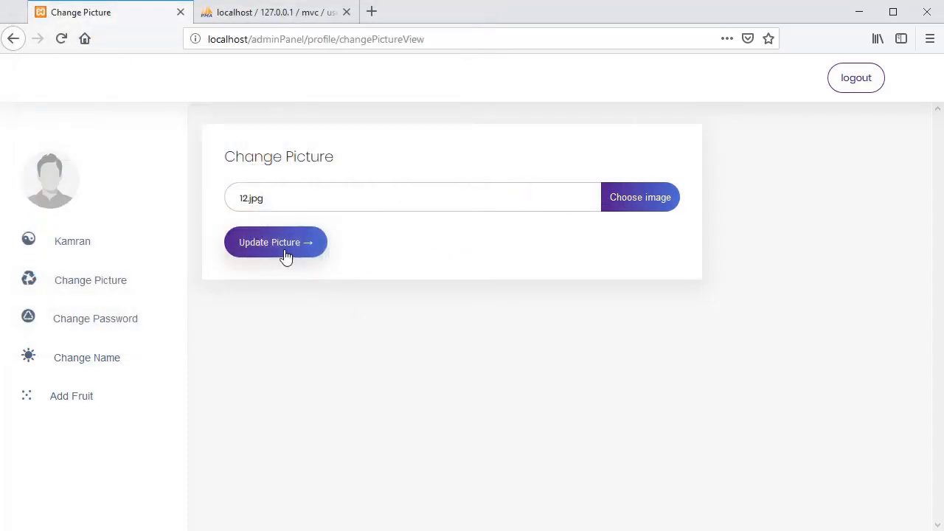
click(275, 242)
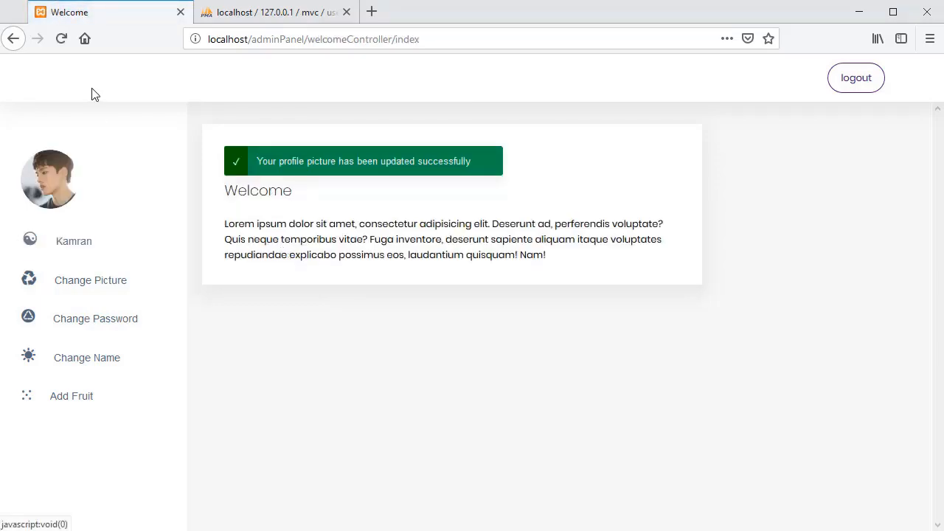
click(95, 319)
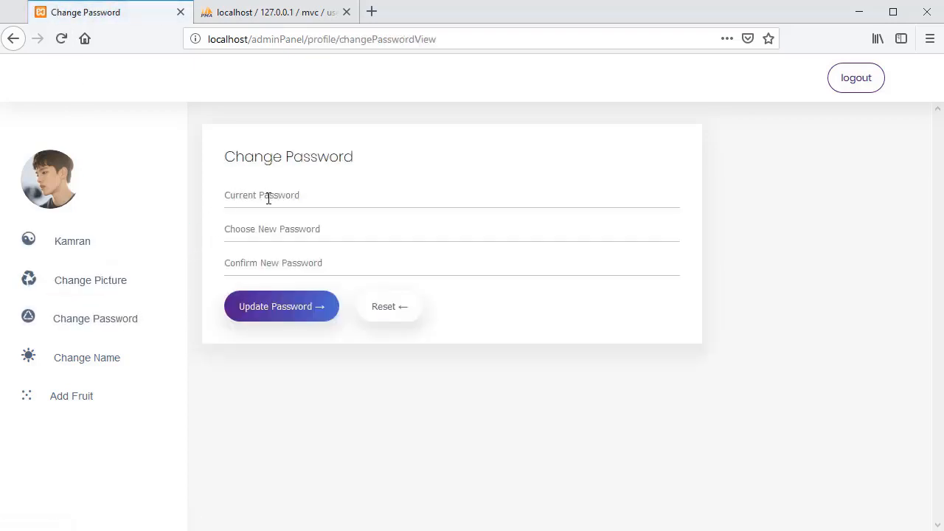
Change the password, correcting the wrong current password, and decline browser password saving.
text(•••)
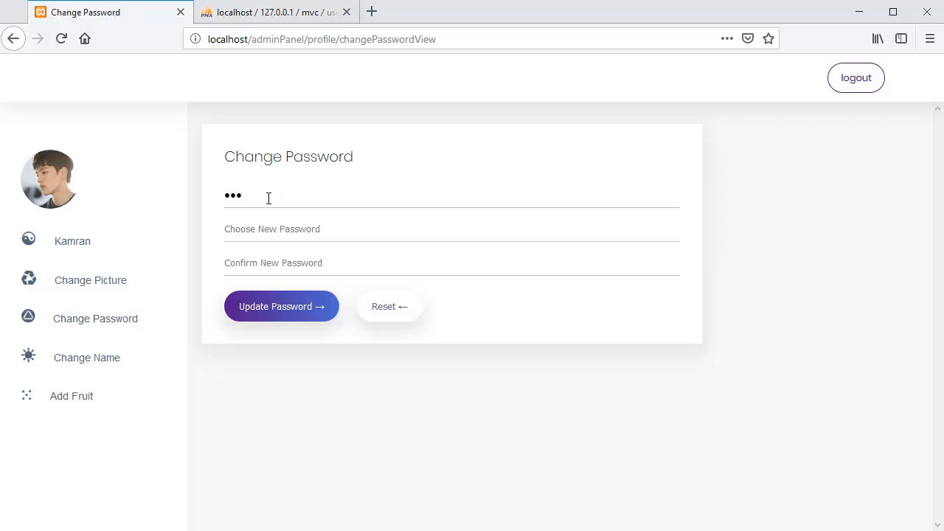
text(•)
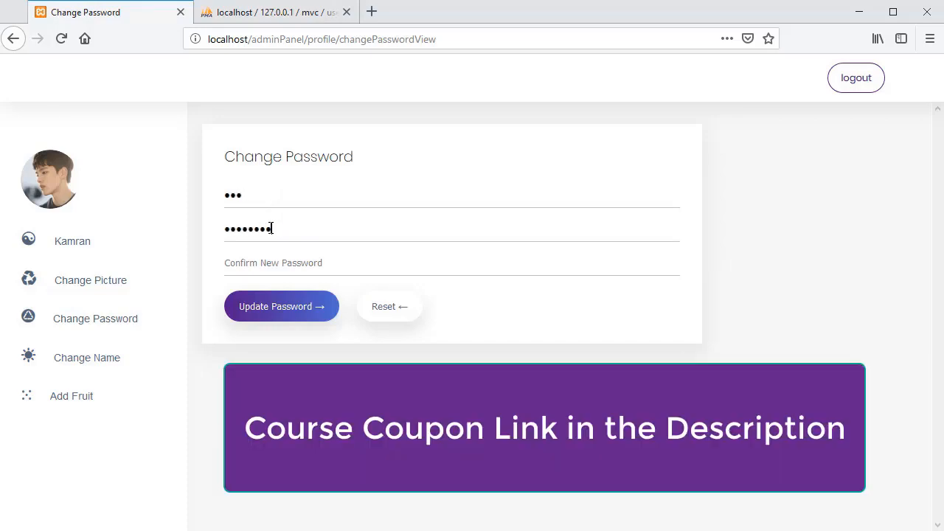
text(••)
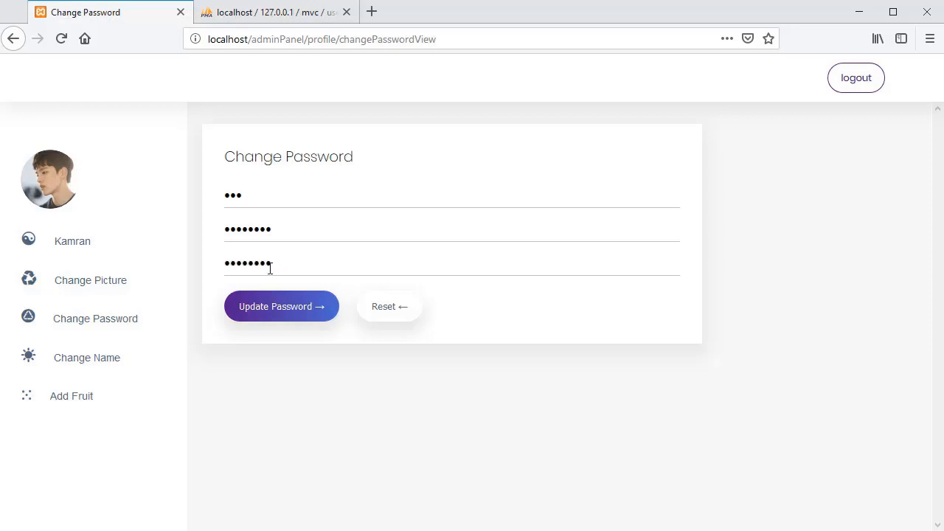
click(281, 306)
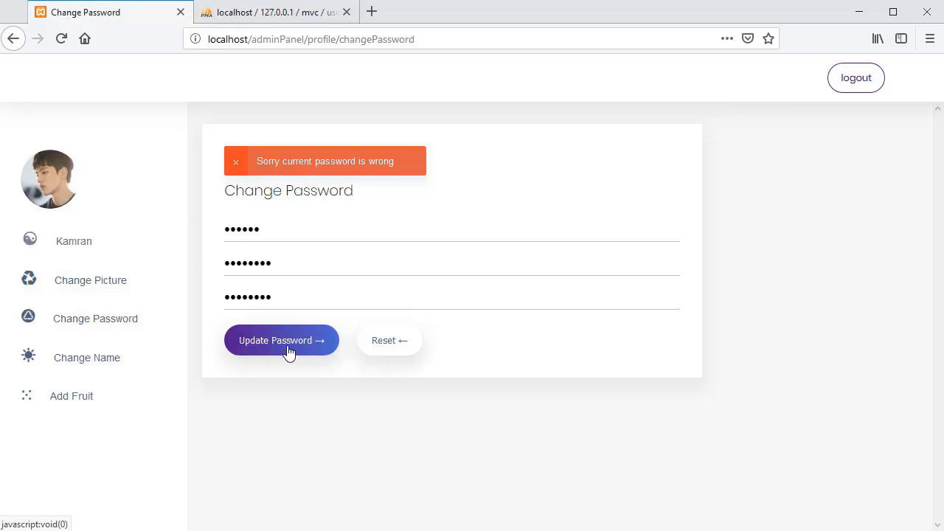
click(281, 340)
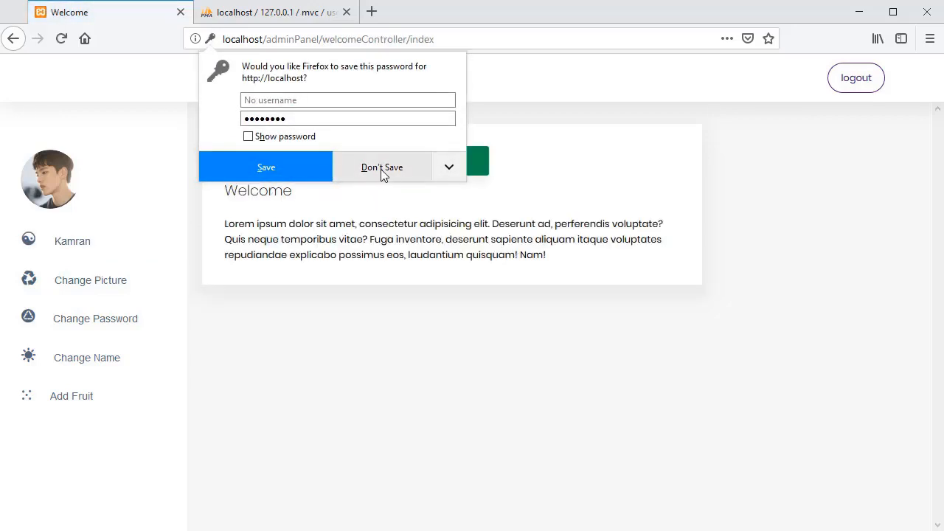
click(383, 167)
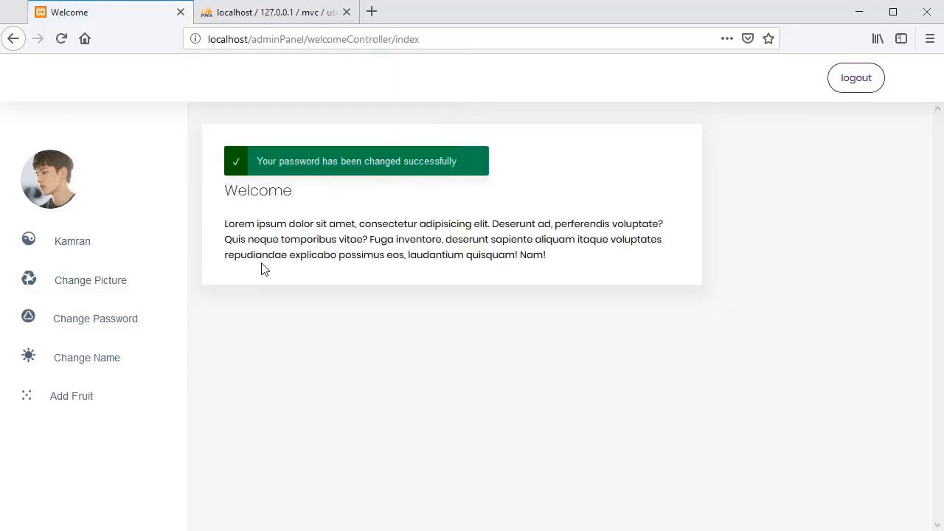
Add 'apple' priced at 4 to the fruit table.
click(71, 396)
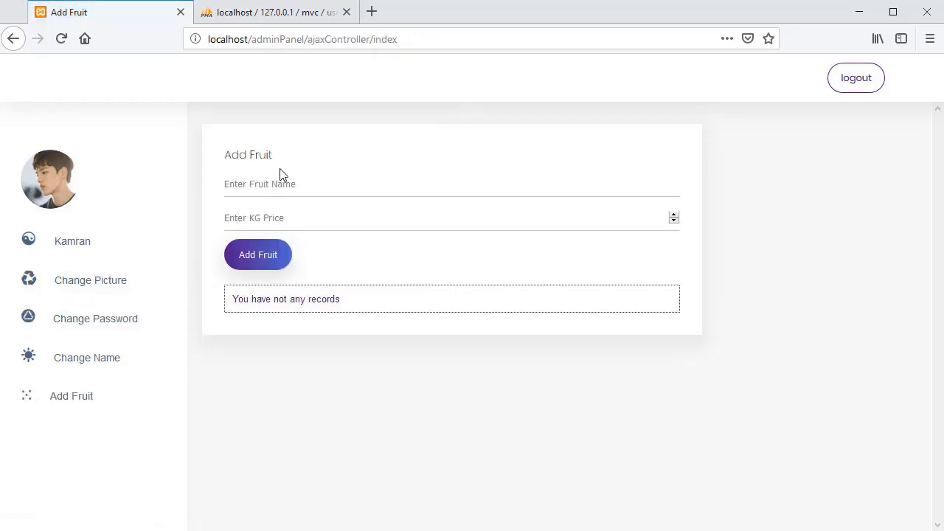
click(312, 193)
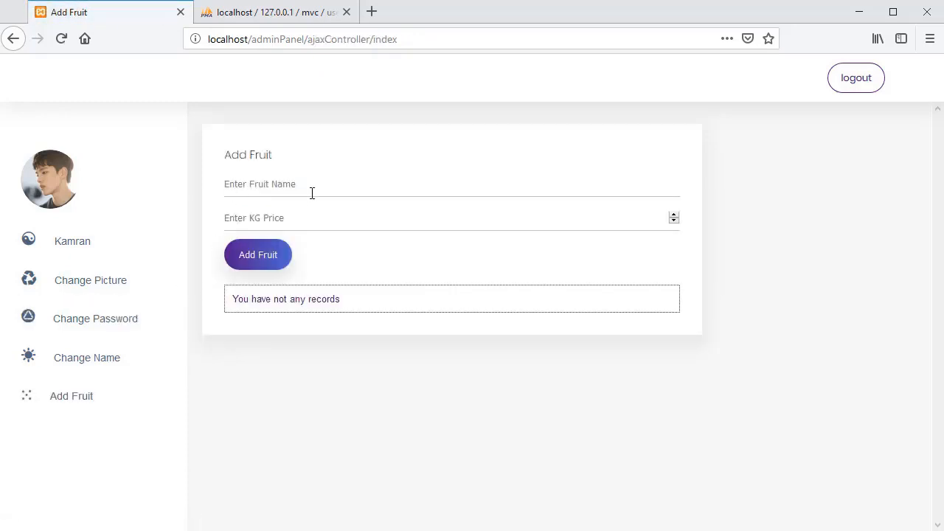
mouse_move(275, 231)
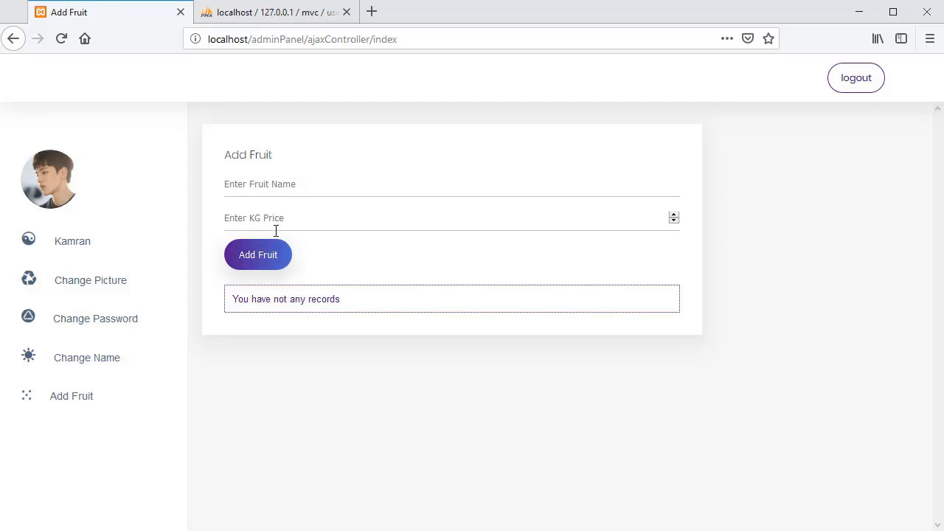
text(a)
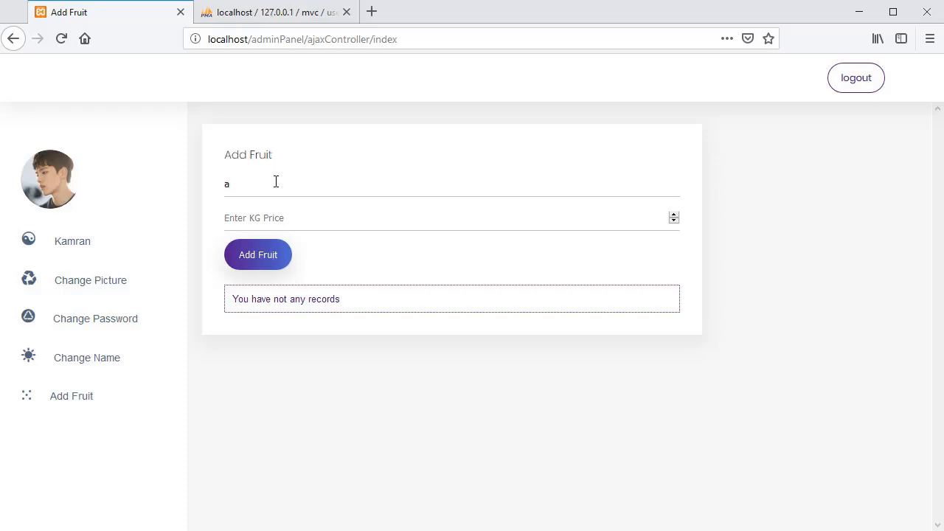
text(pple)
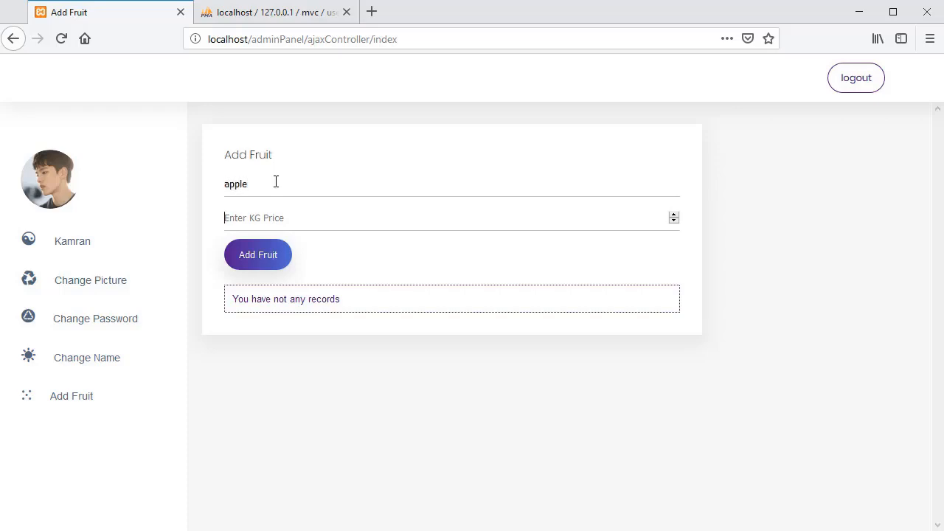
click(258, 255)
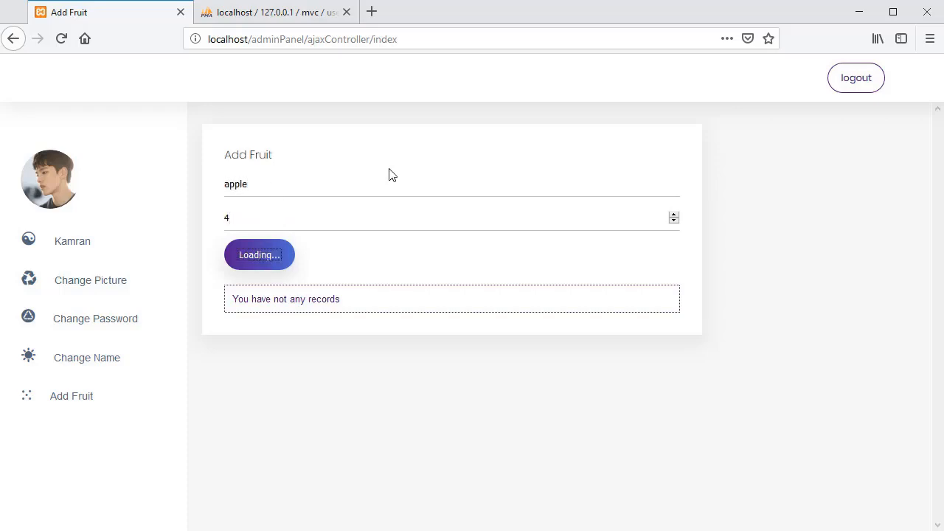
click(259, 254)
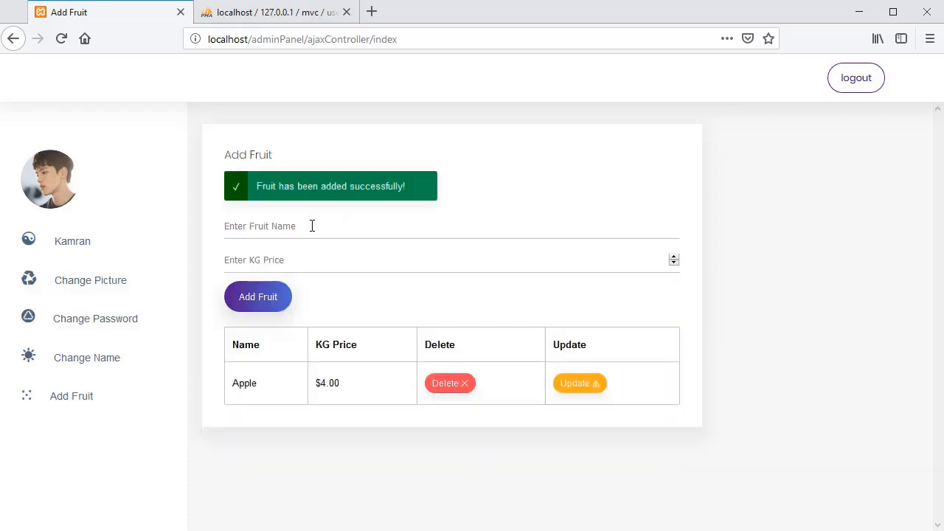
Add 'banana' priced at 7 to the fruit table.
text(banana)
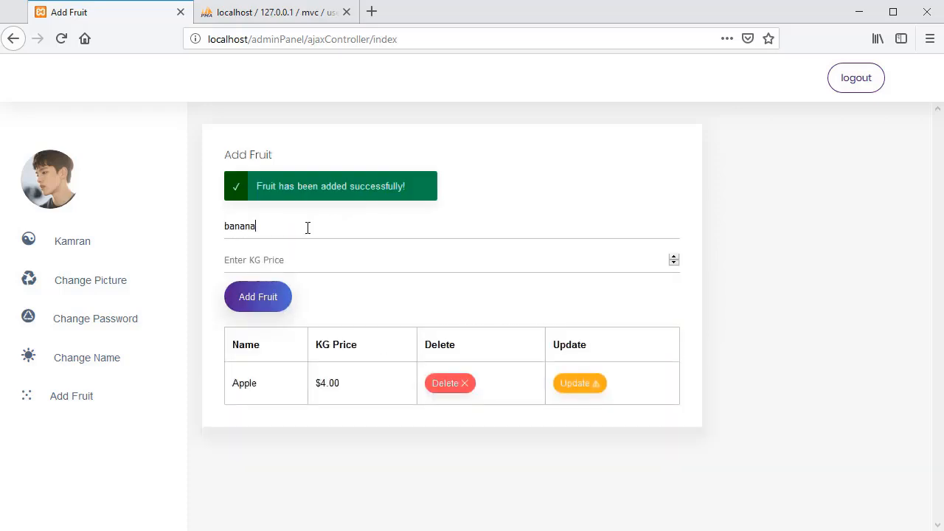
text(7)
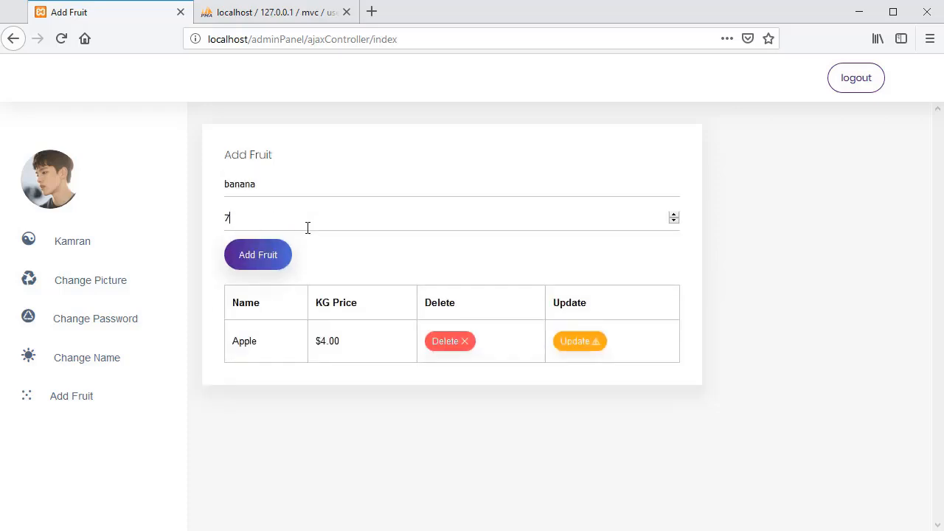
click(258, 254)
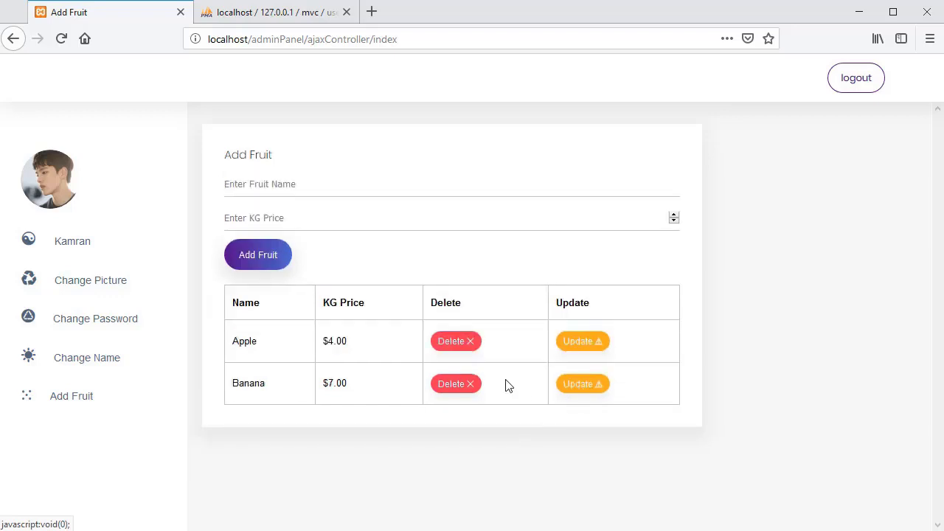
mouse_move(449, 351)
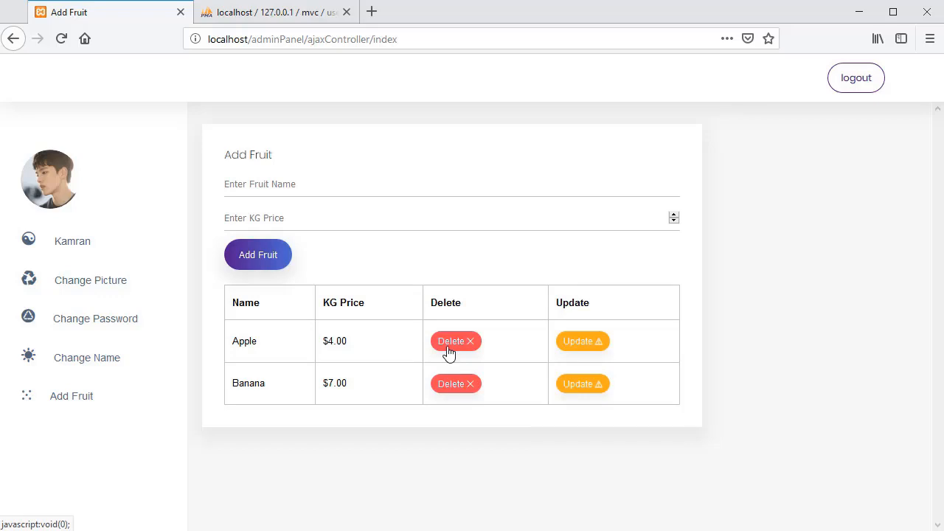
Update Apple's price to $6.00.
click(582, 341)
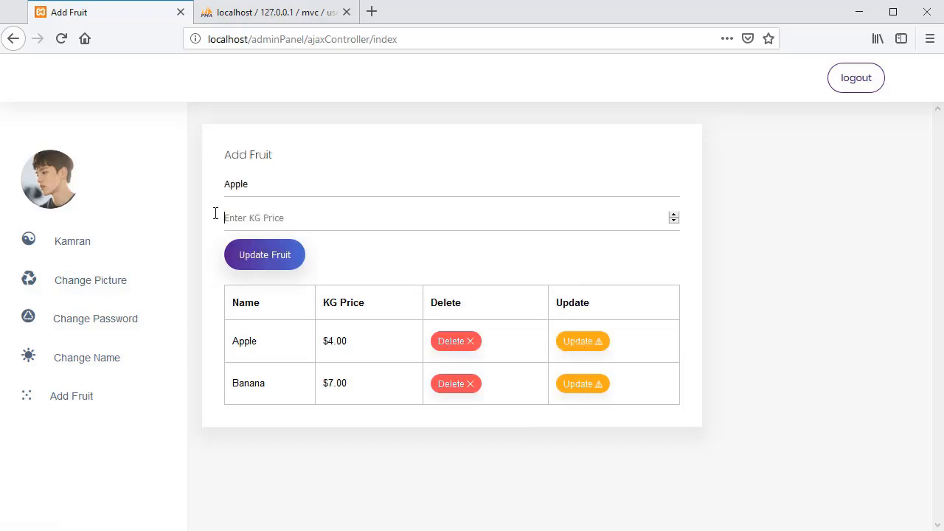
click(264, 255)
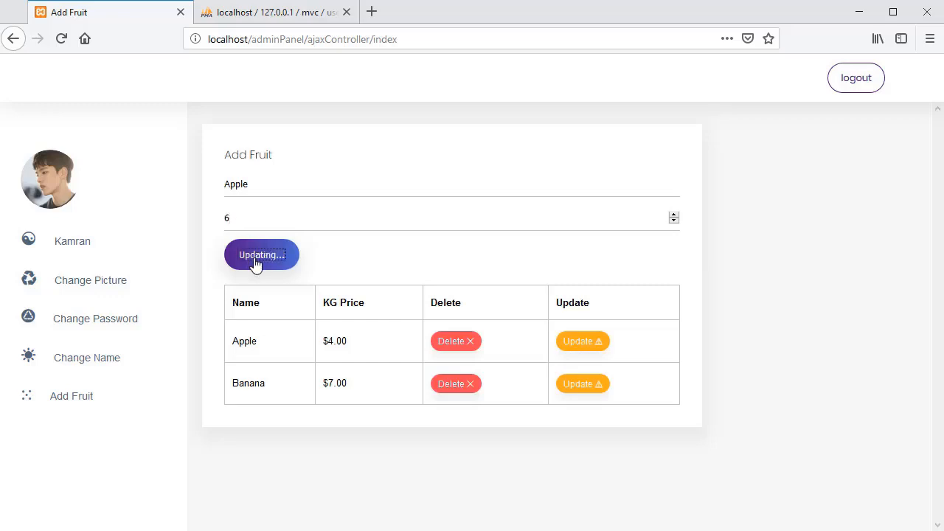
click(262, 255)
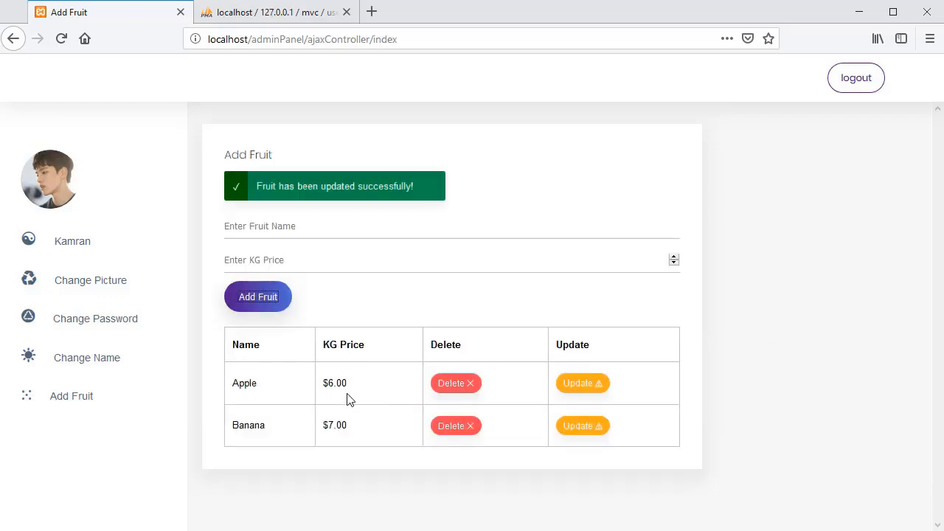
Delete the Apple and Banana records, confirming each deletion.
click(456, 383)
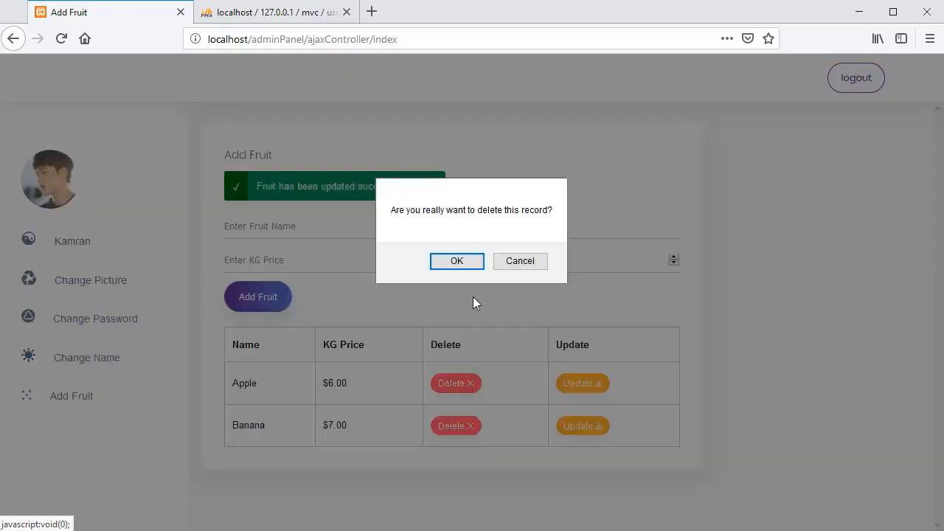
click(456, 261)
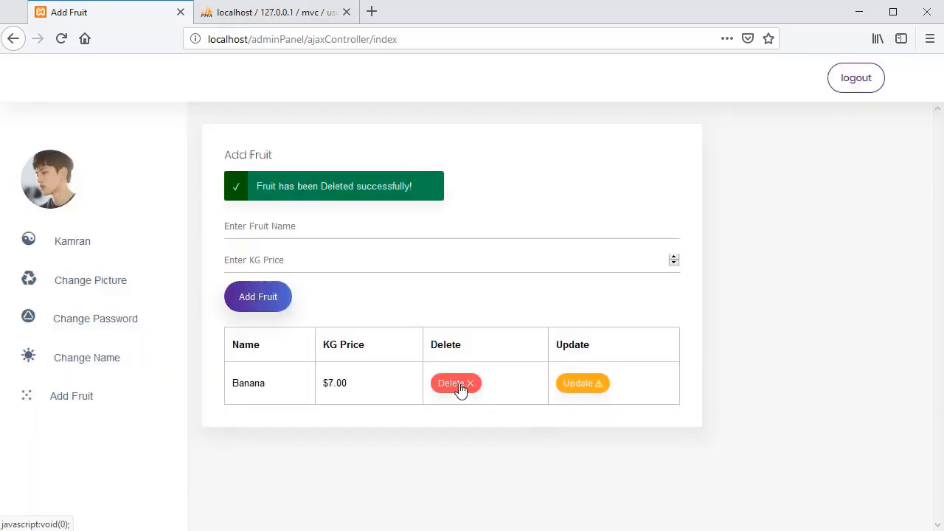
click(449, 384)
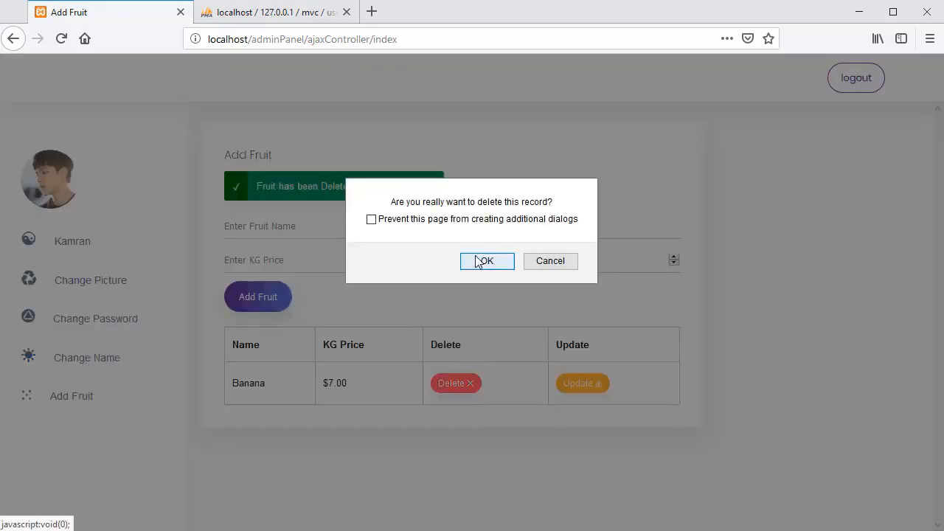
click(487, 261)
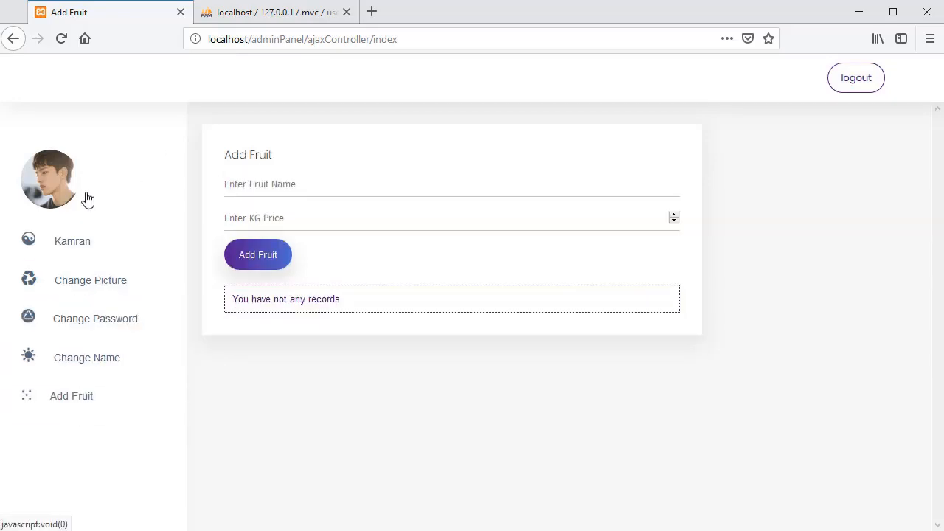
mouse_move(506, 92)
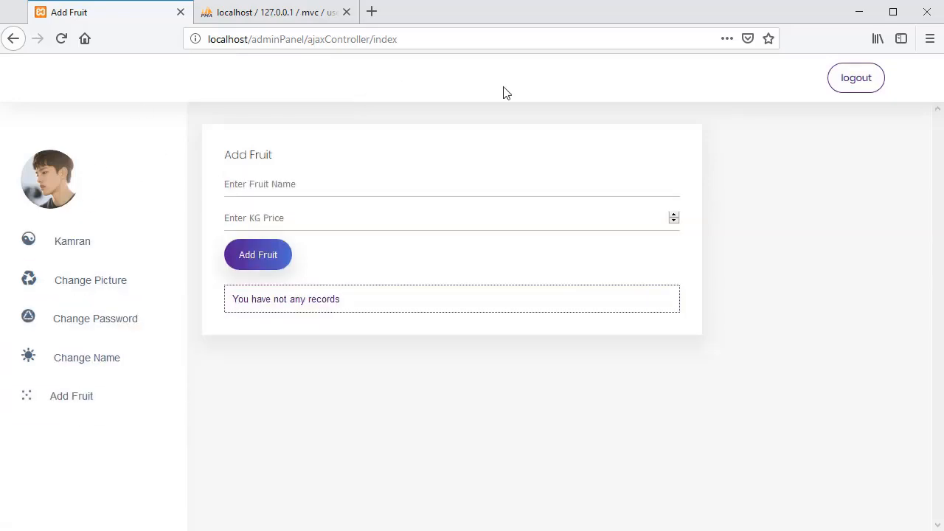
mouse_move(852, 80)
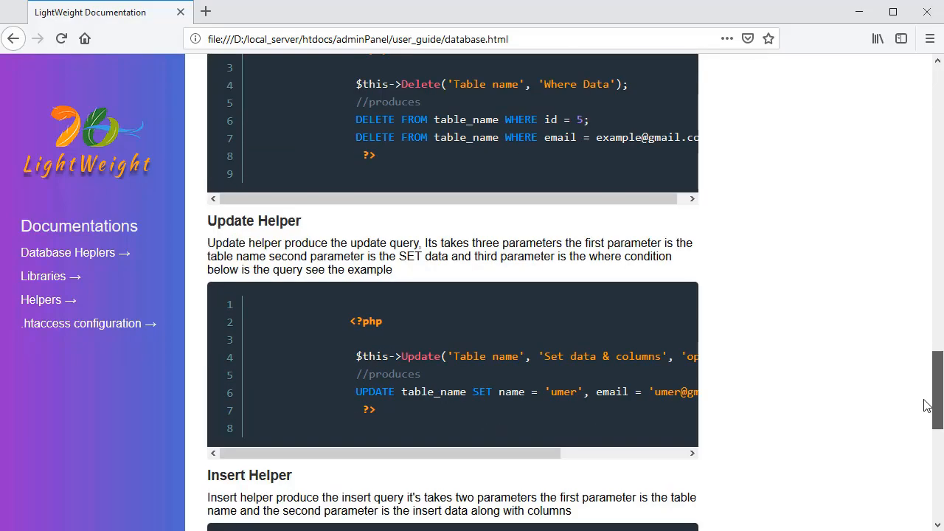
Scroll through the database guide's Query, Delete and Update Helper sections.
scroll(down, 3)
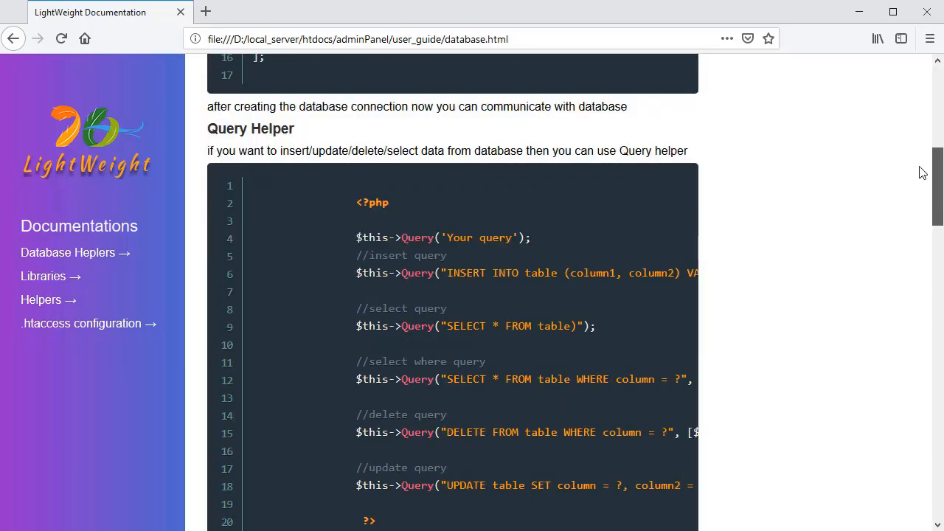
scroll(down, 3)
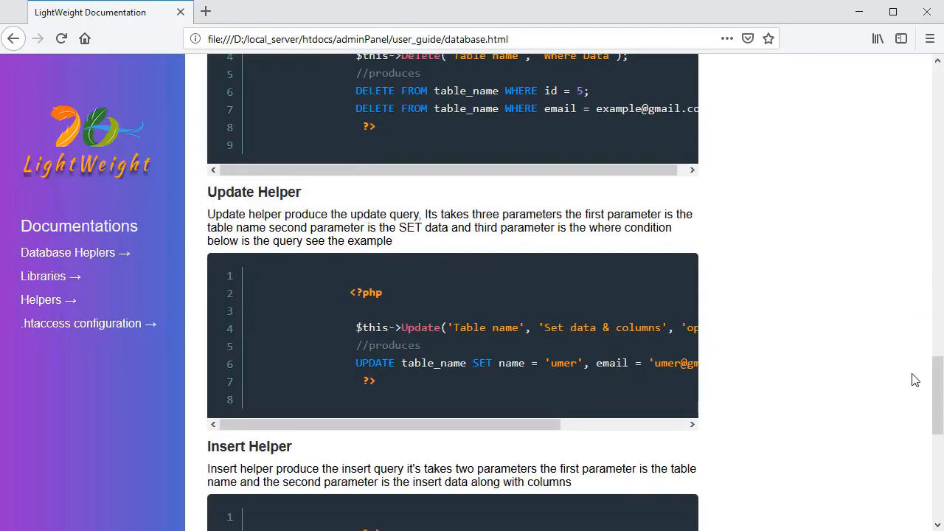